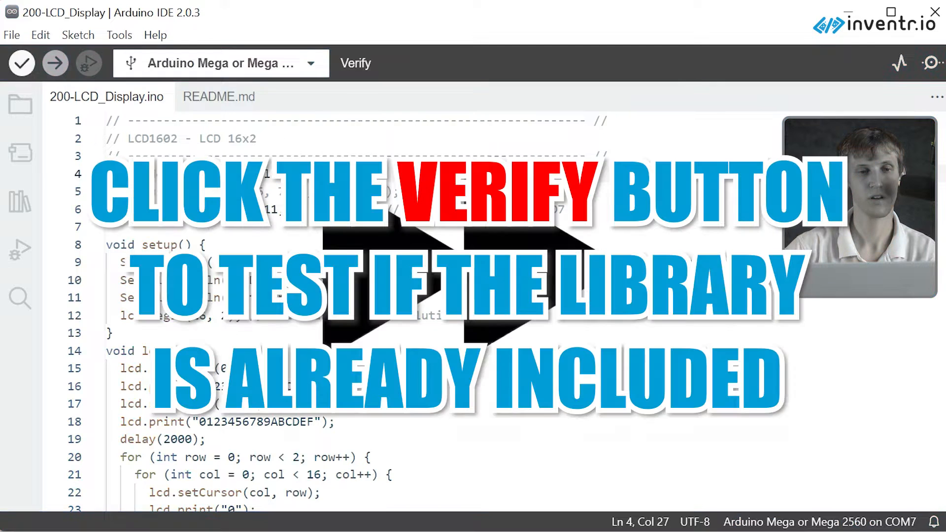
- Verify the LCD sketch compiles with LiquidCrystal found, then upload it to the Arduino Mega
click(22, 63)
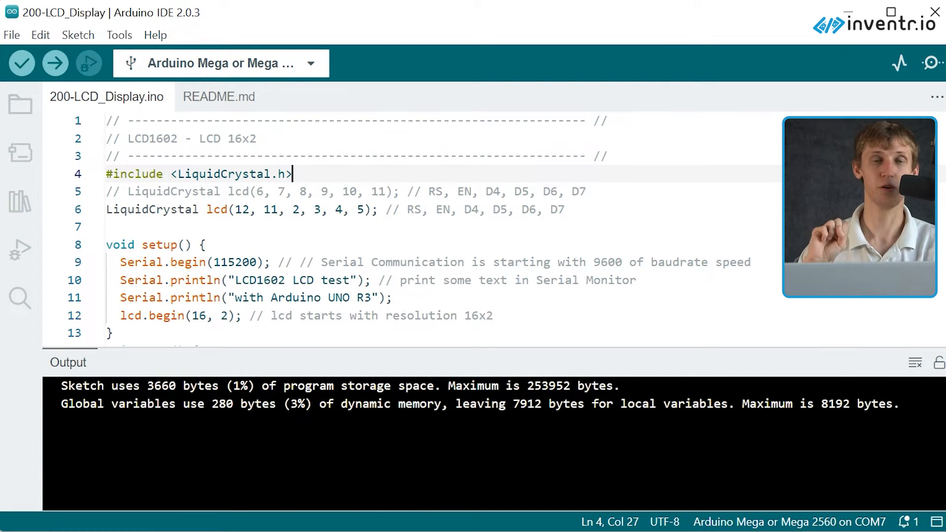
click(54, 63)
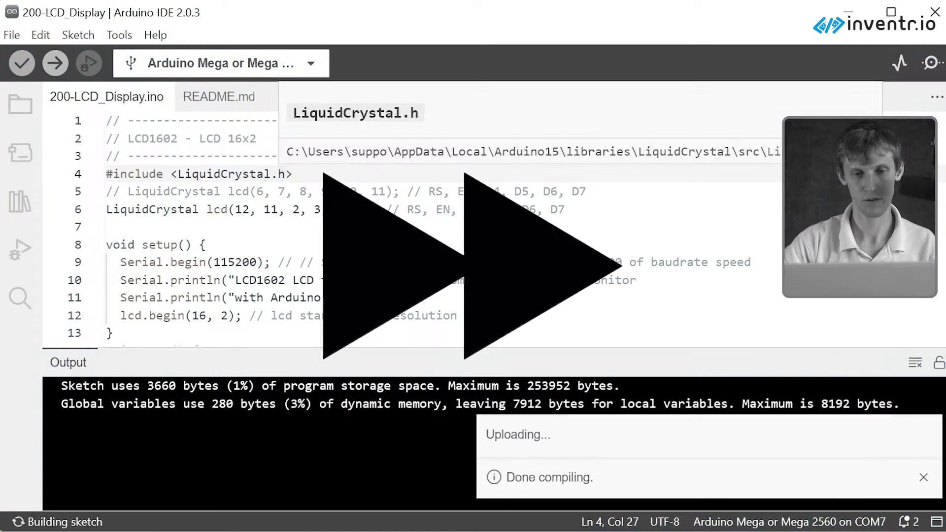